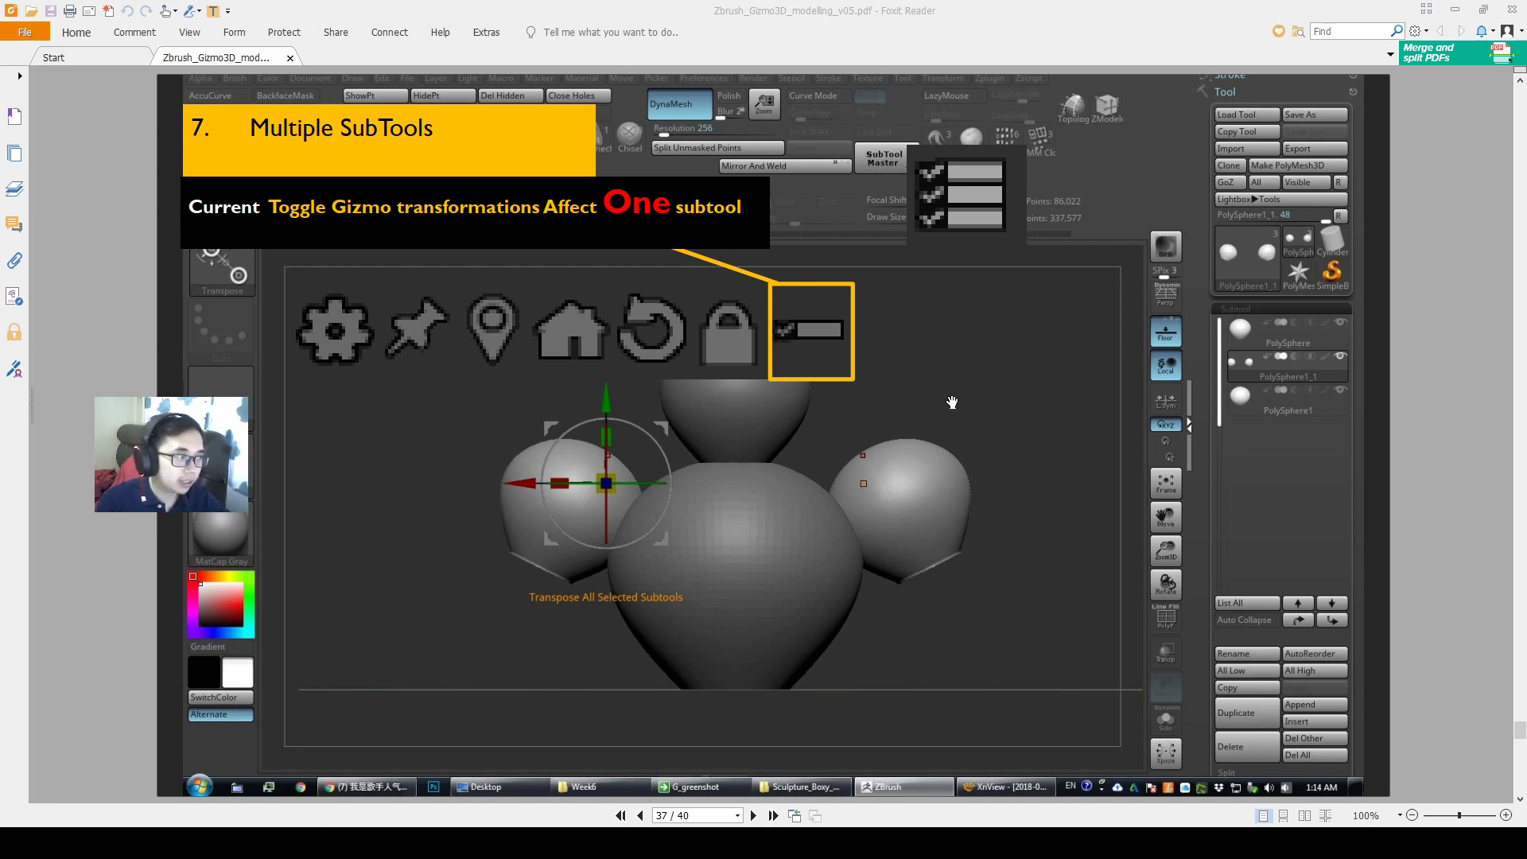
mouse_move(382, 159)
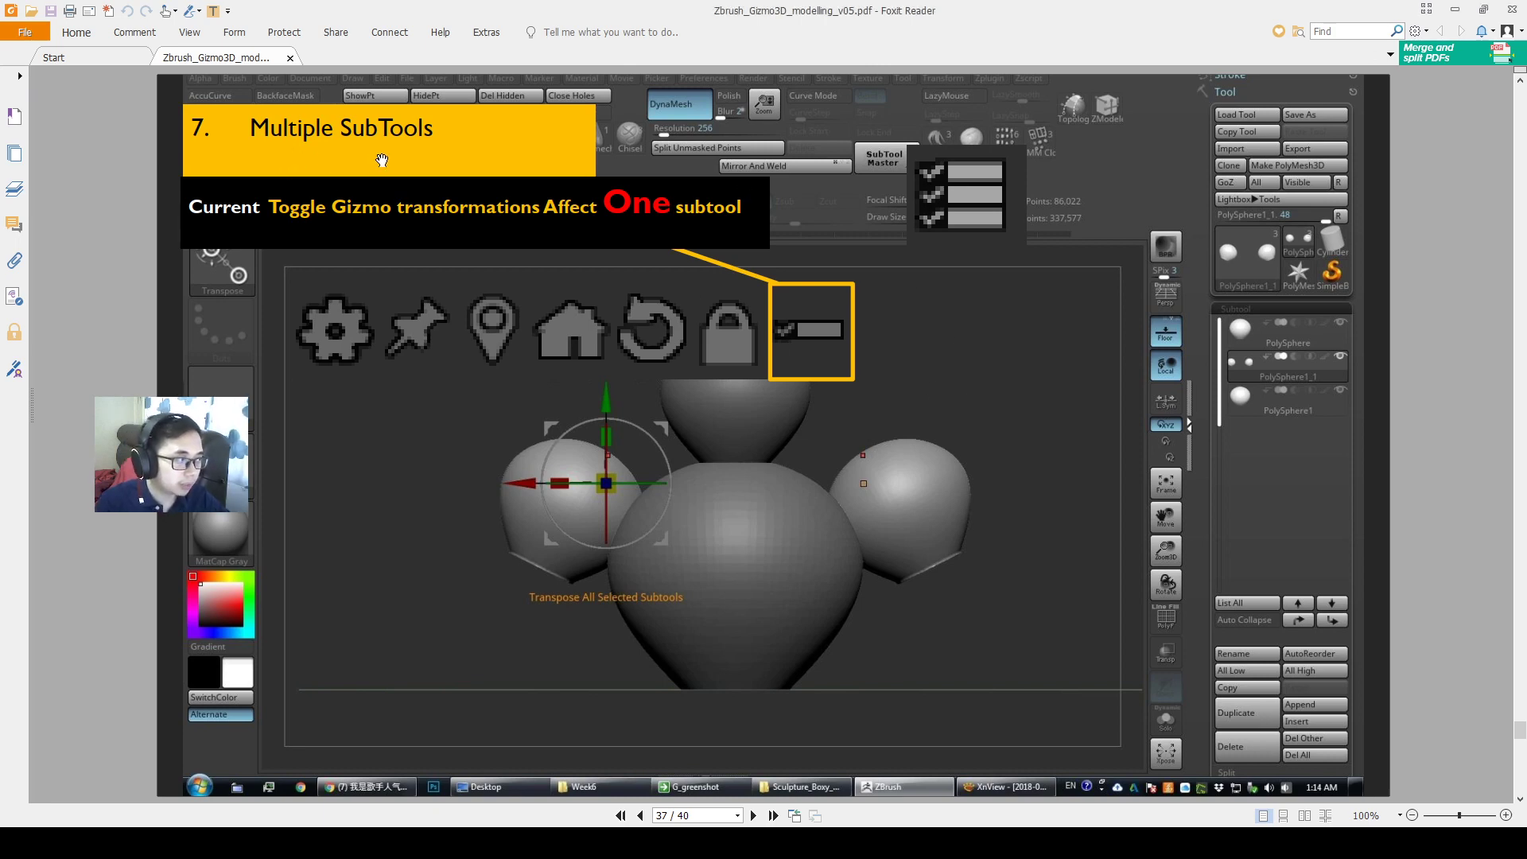
mouse_move(452, 150)
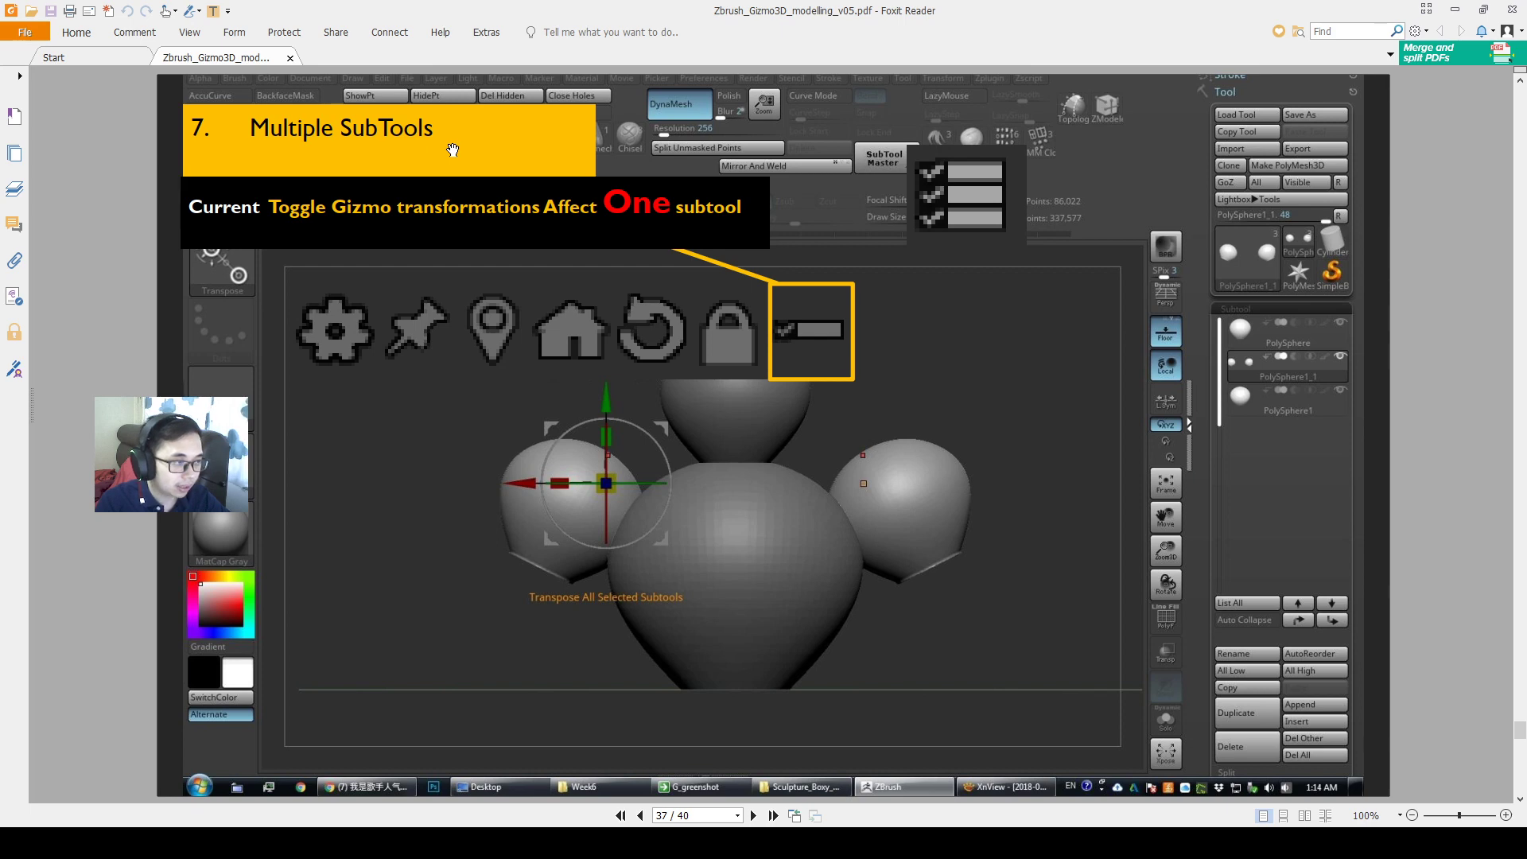
mouse_move(302, 353)
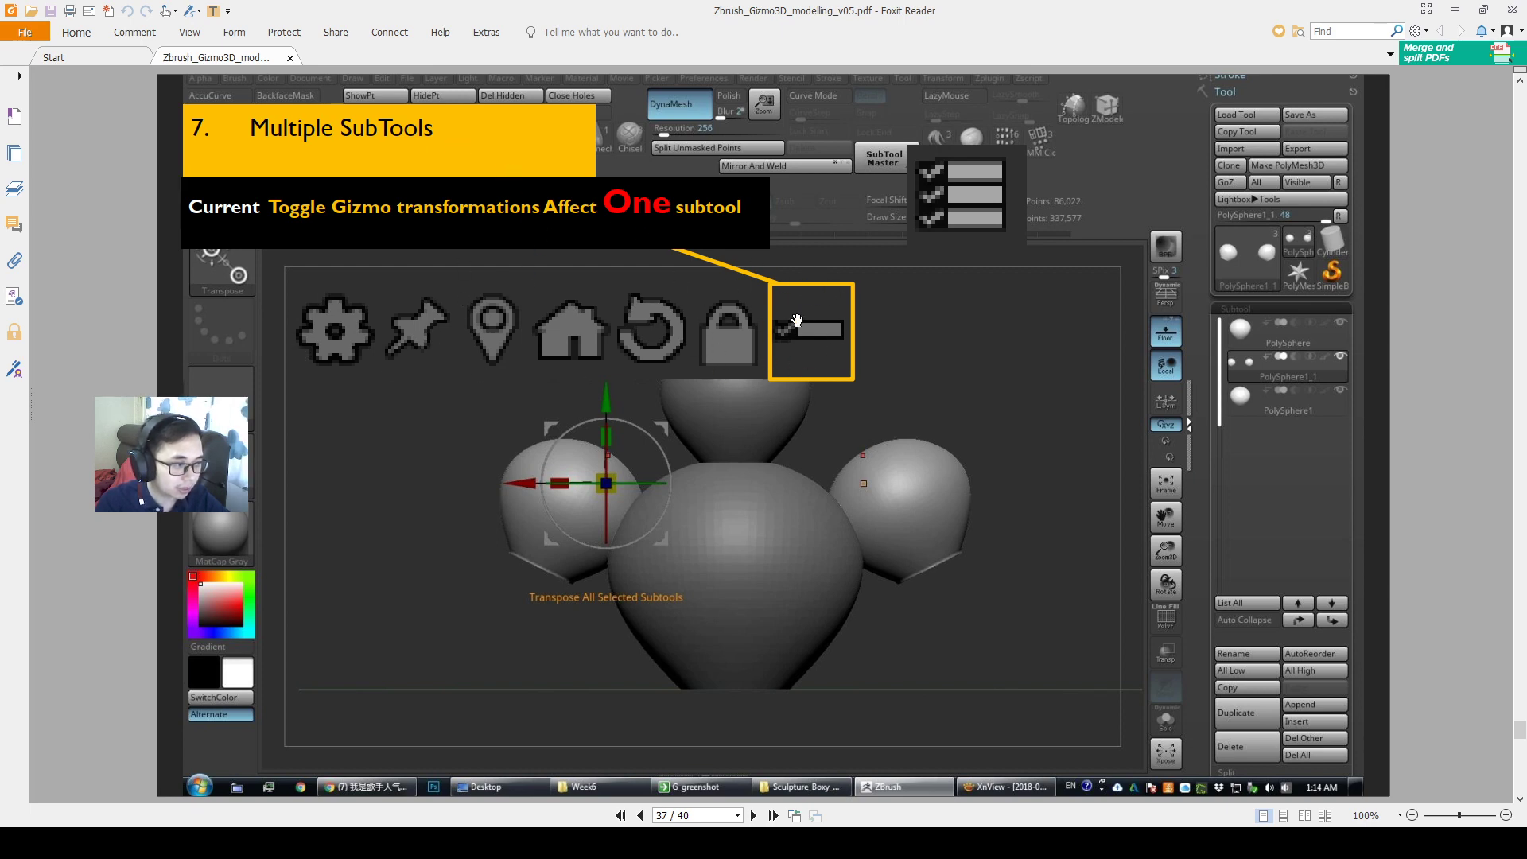
mouse_move(697, 347)
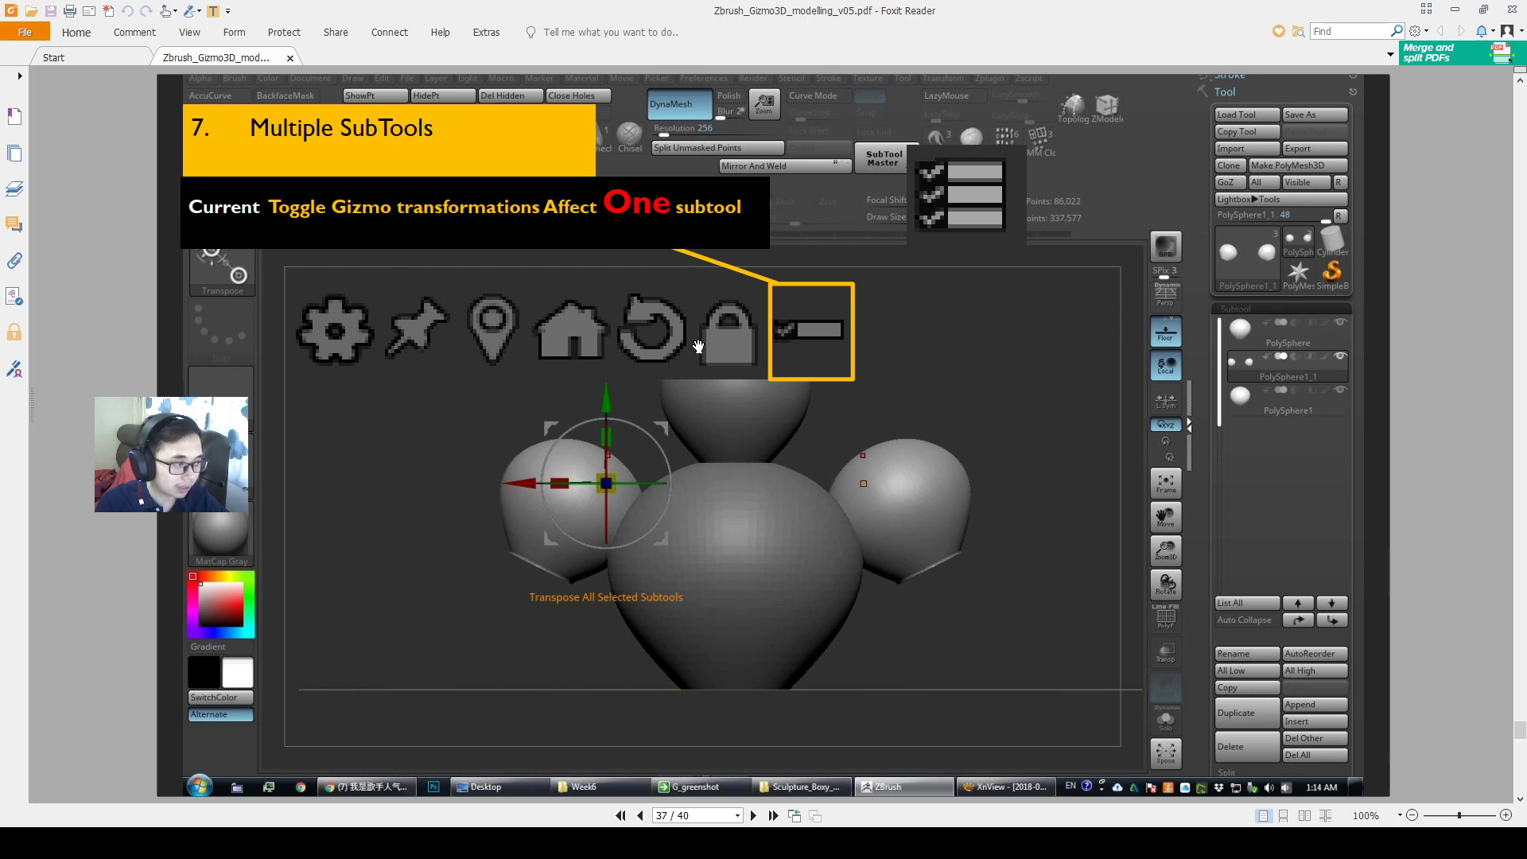
mouse_move(808, 380)
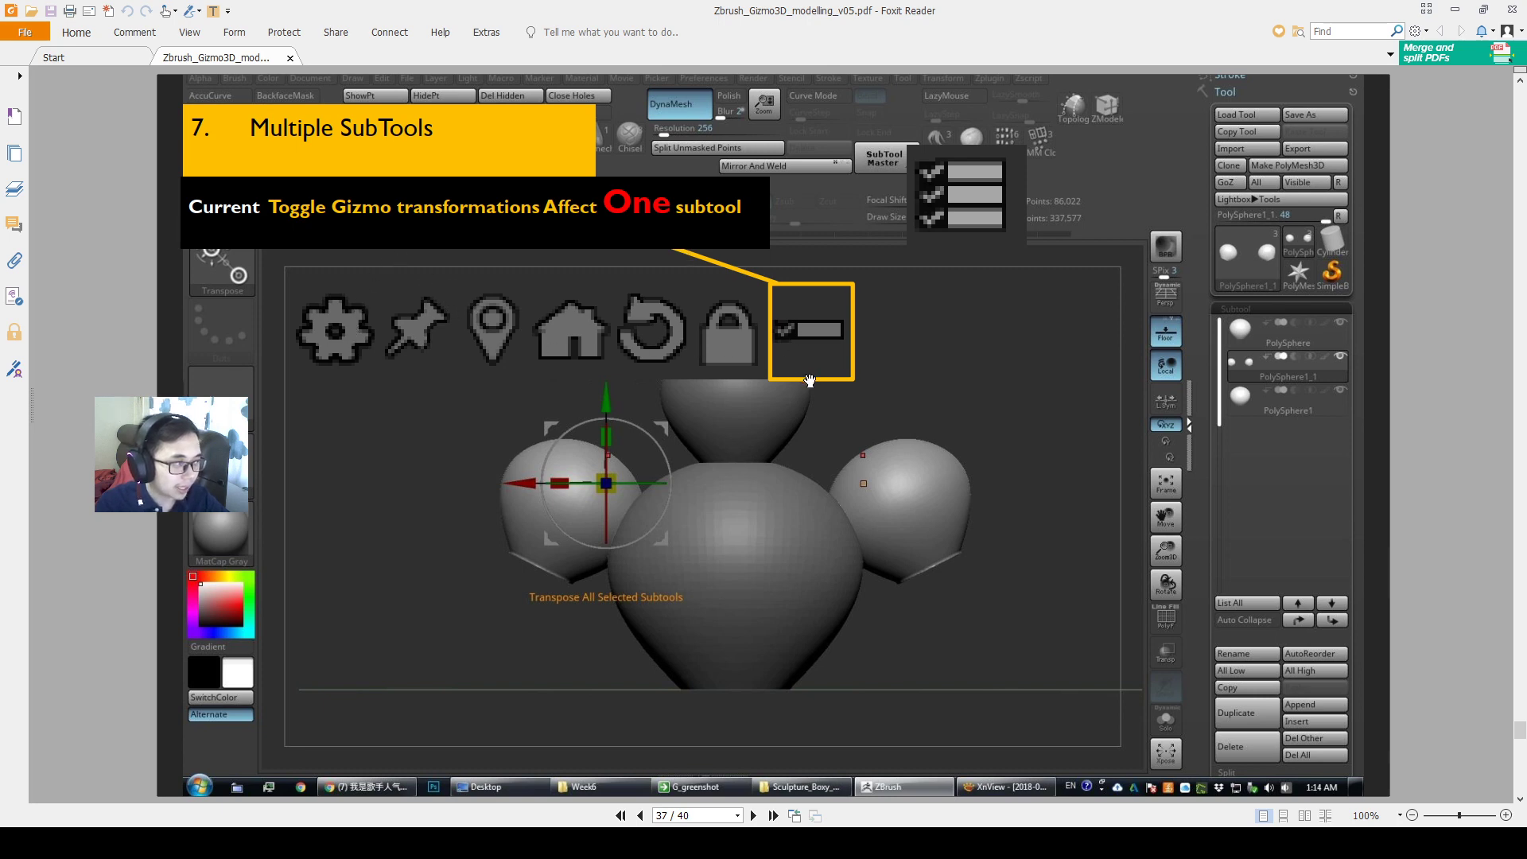
mouse_move(655, 251)
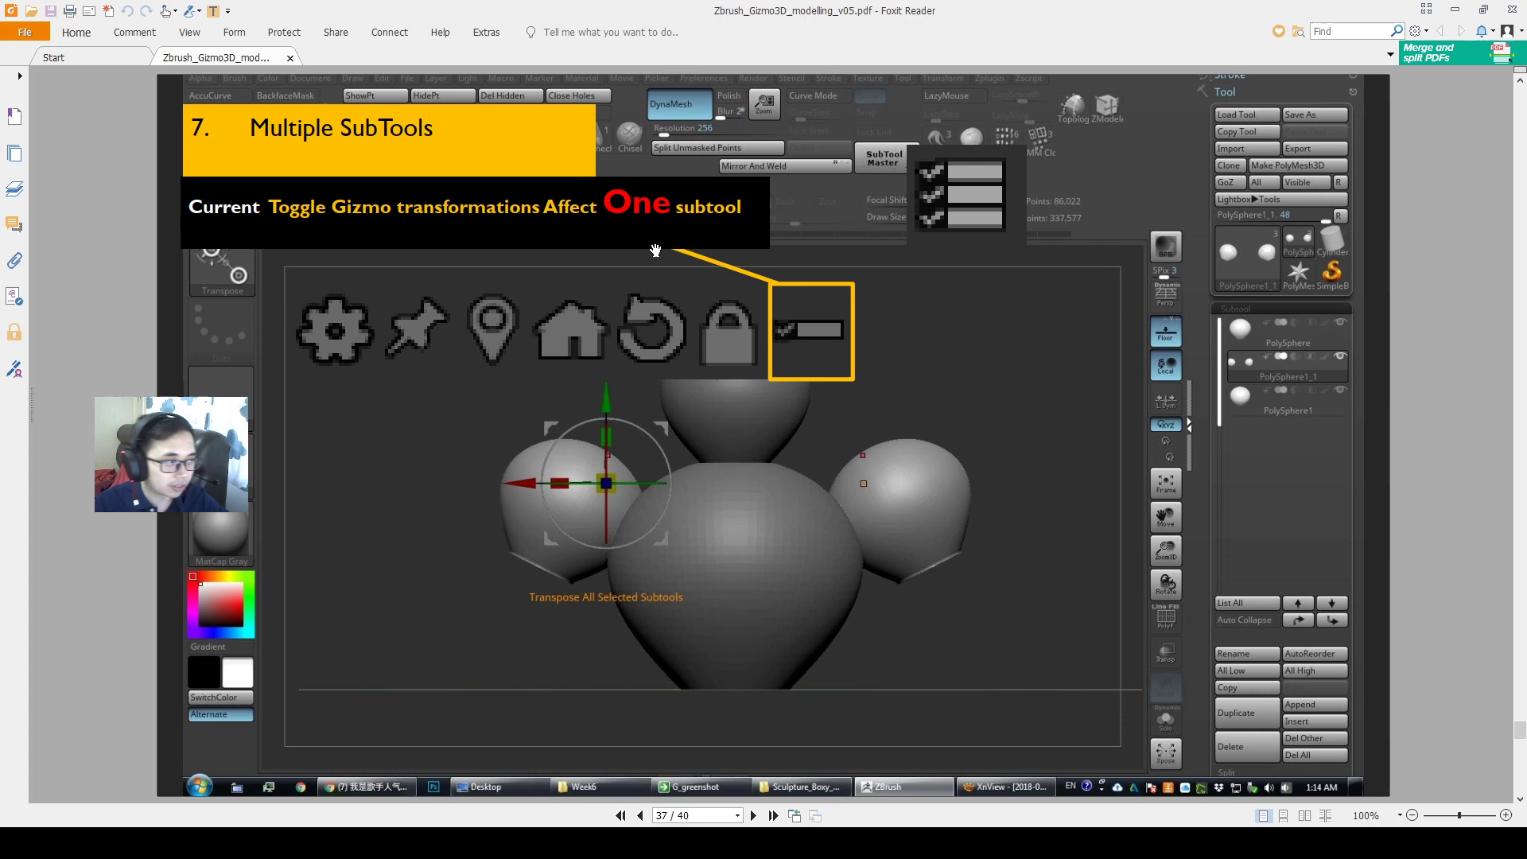
mouse_move(922, 370)
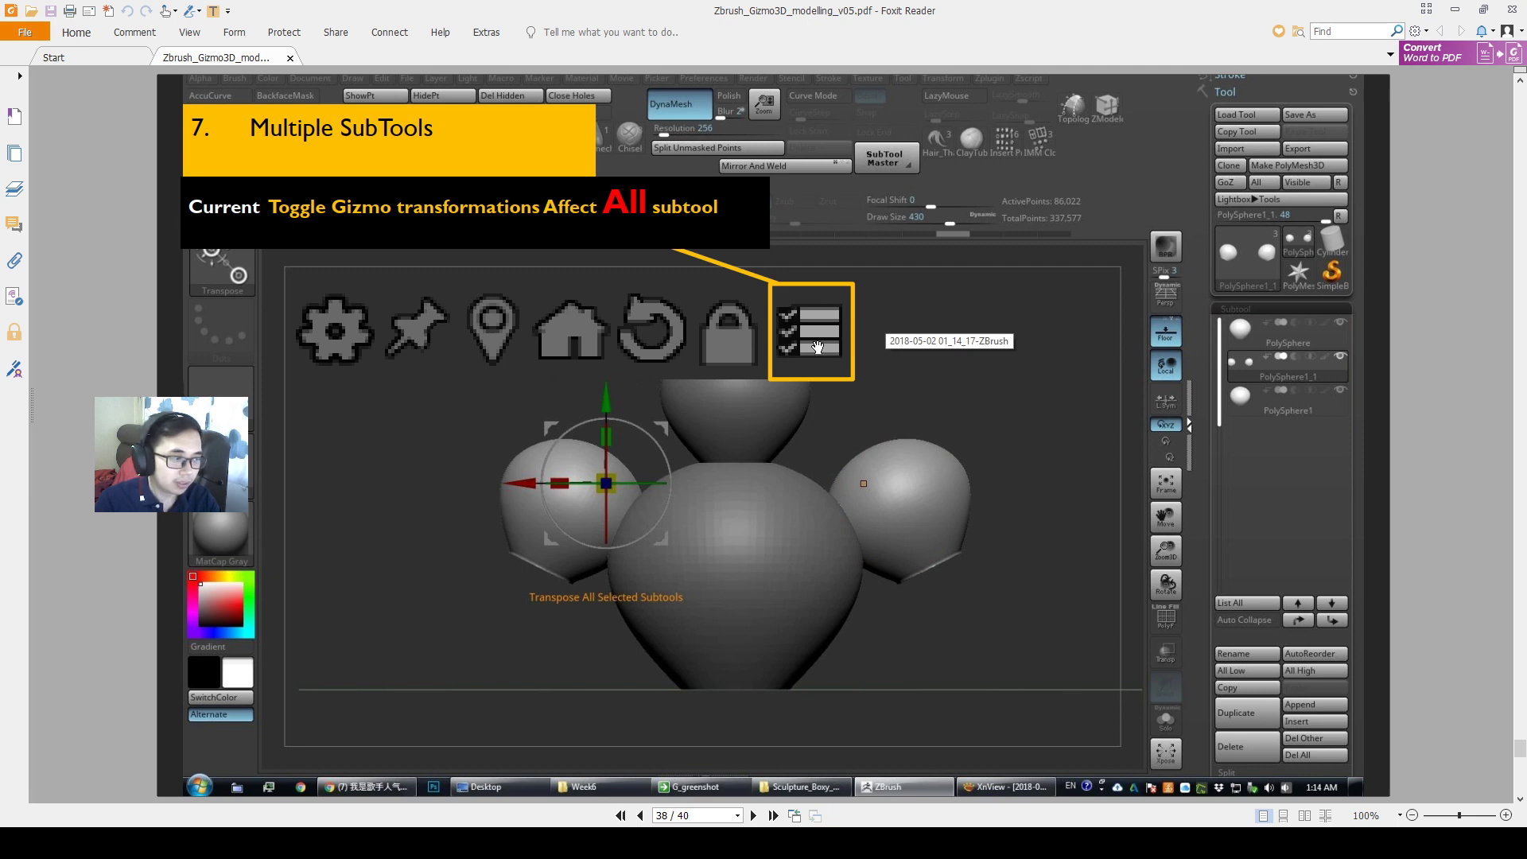
Flip back to slide 37 and forward again through the Multiple SubTools slides
left_click(639, 814)
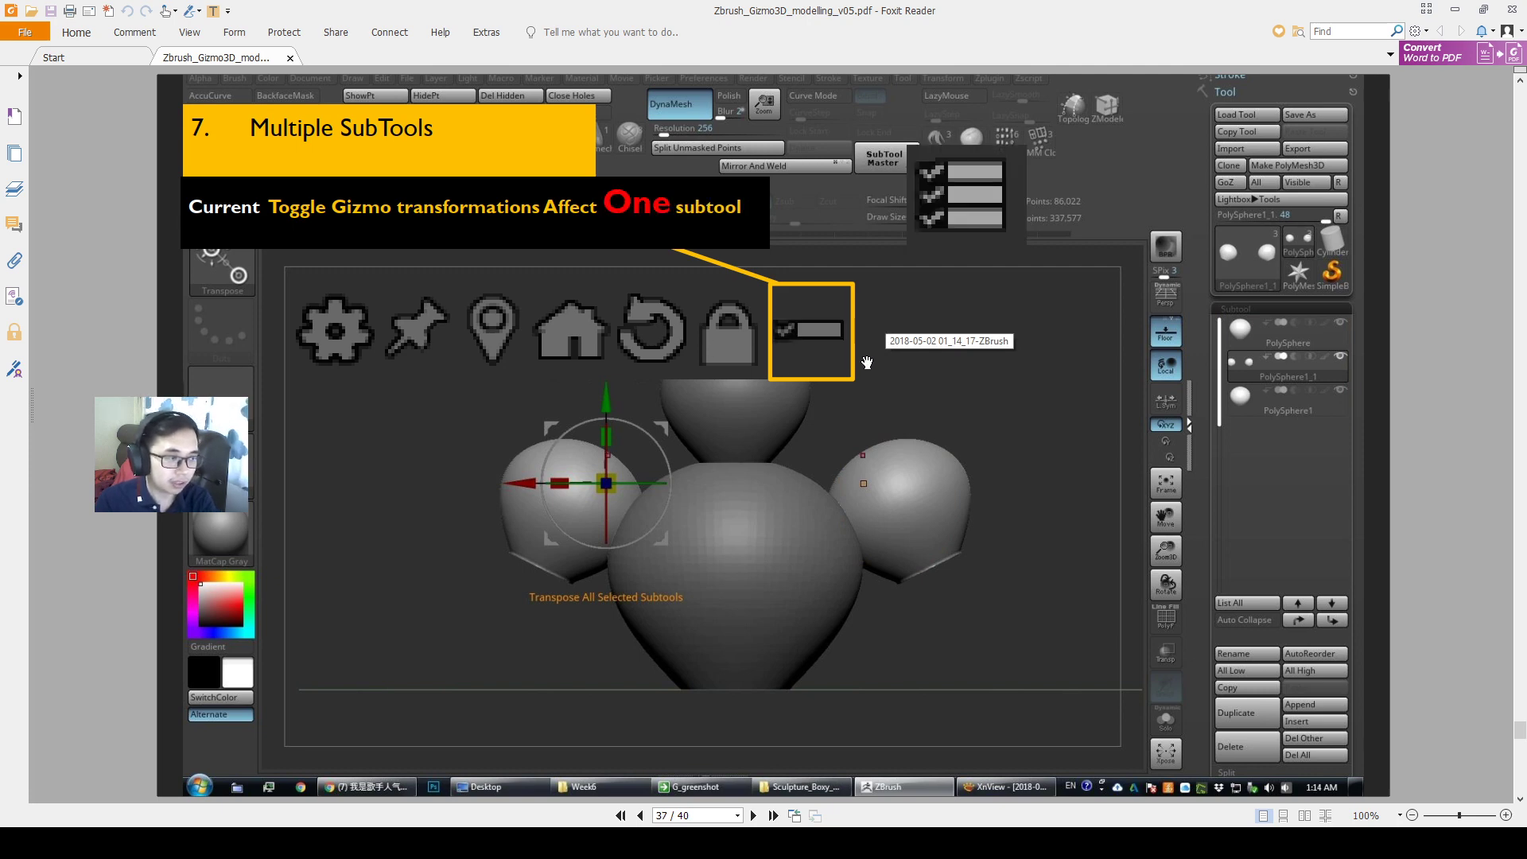
left_click(752, 814)
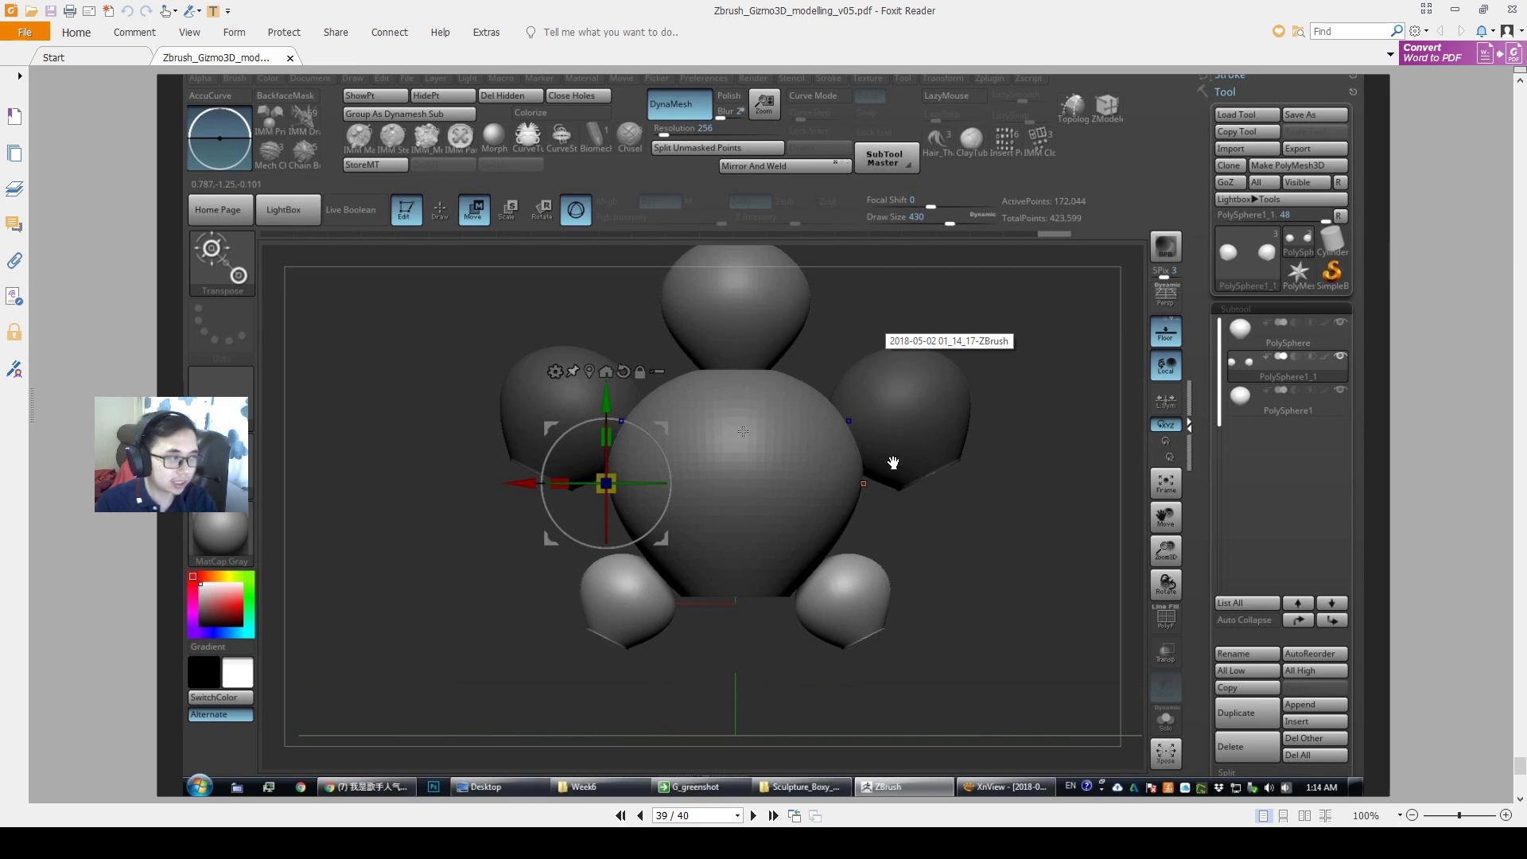
Advance to slide 40 explaining that masked subtools stay untransformed
left_click(752, 815)
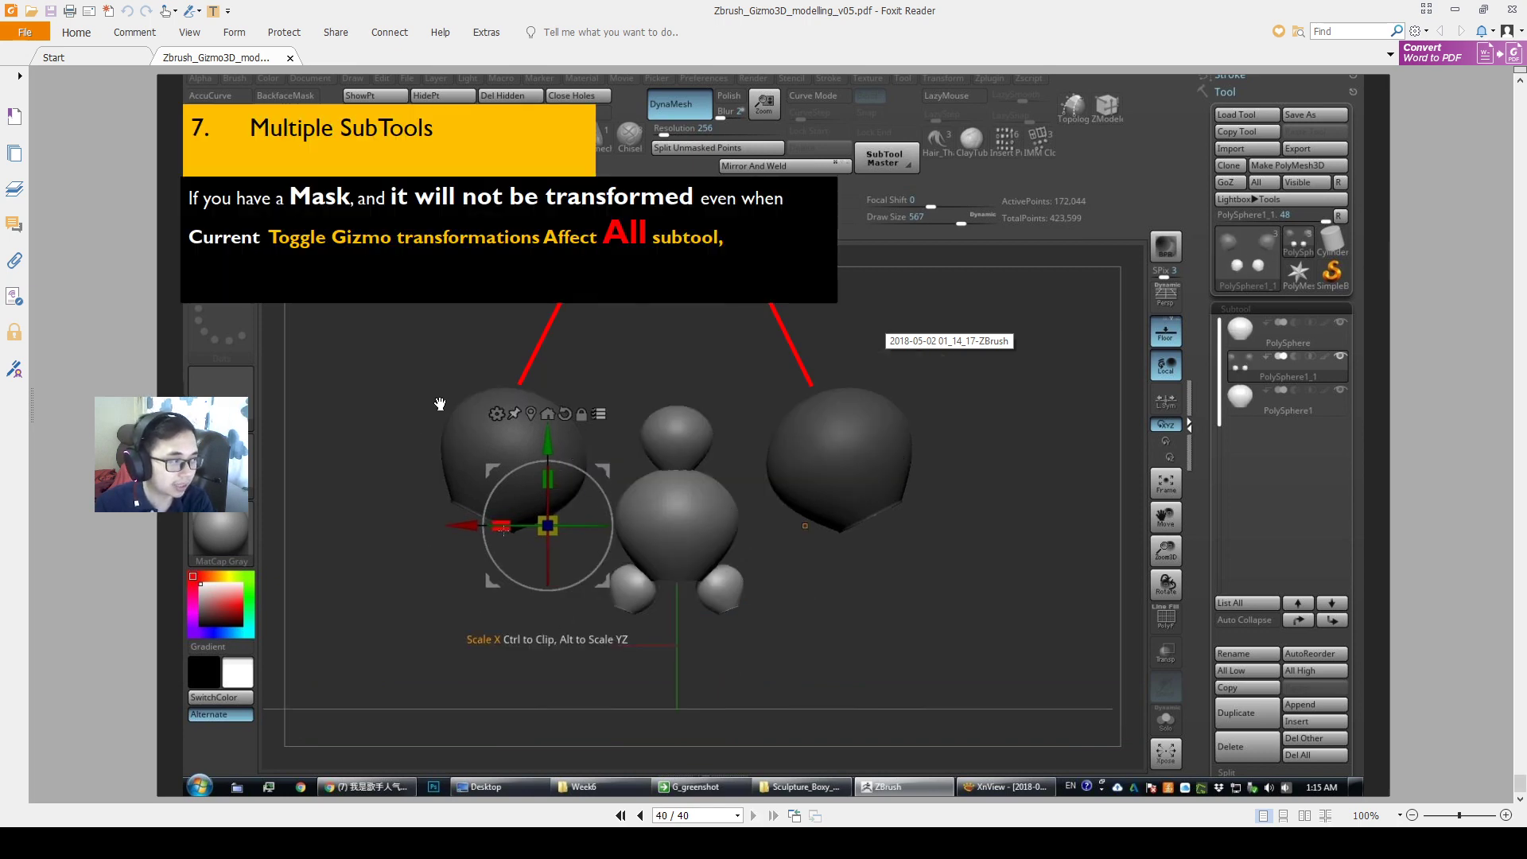
mouse_move(703, 393)
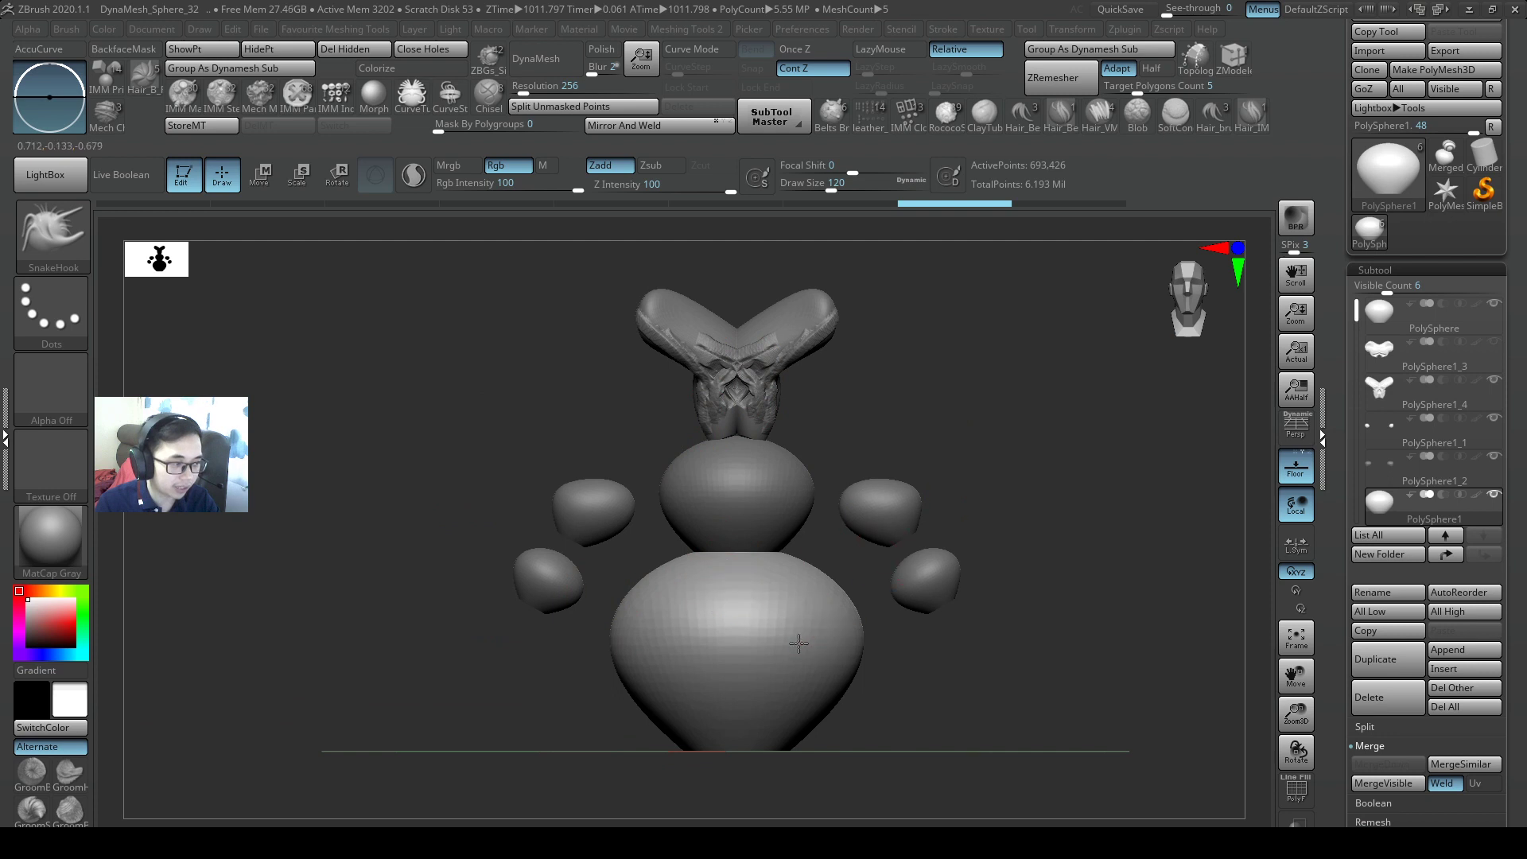
Enter Move mode with Gizmo 3D and place the gizmo on a piece of the figure
left_click(259, 173)
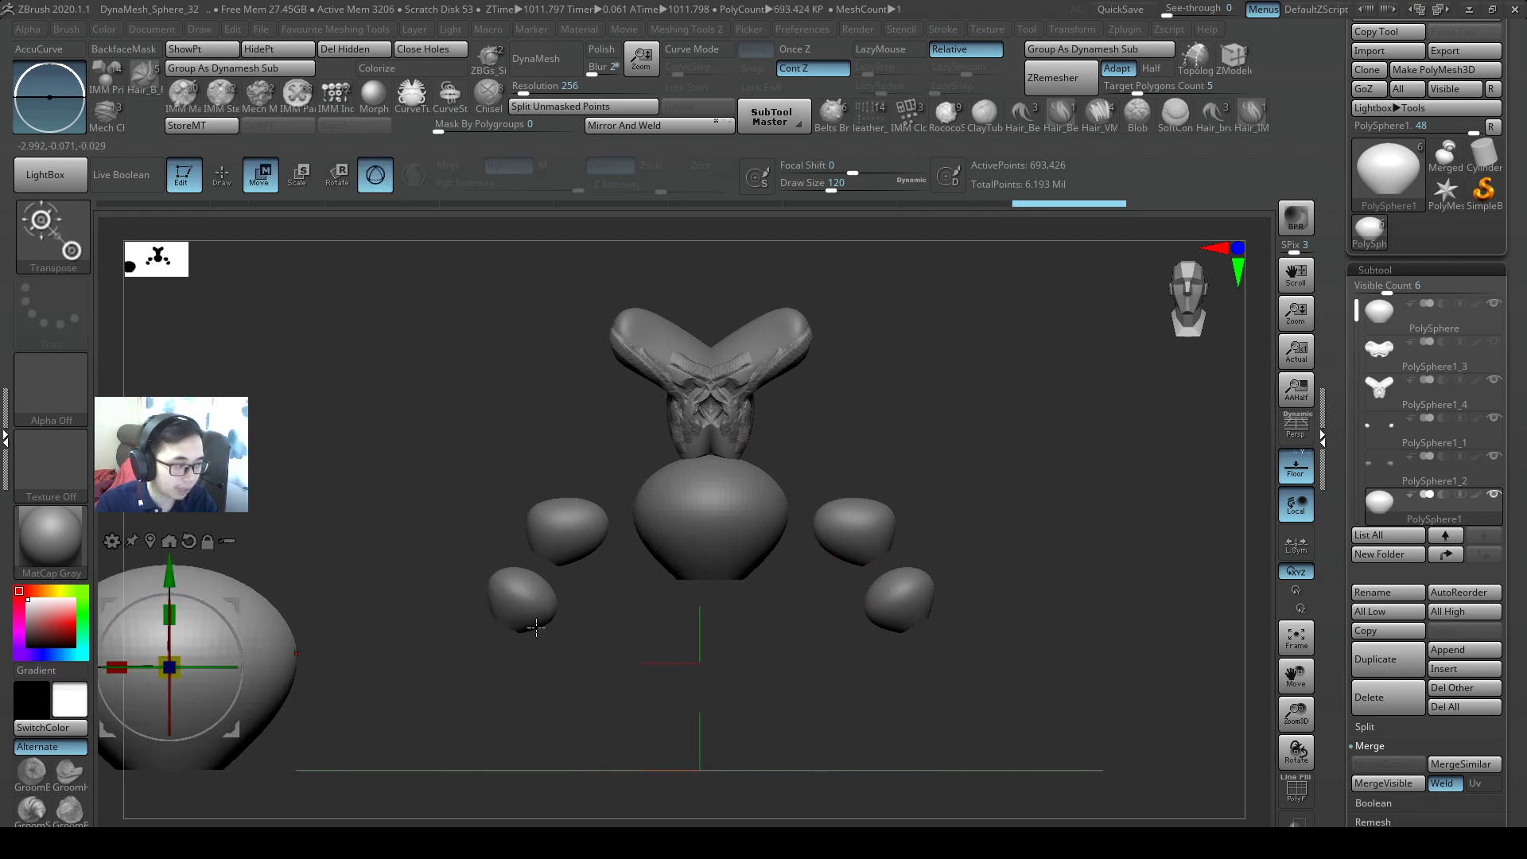
left_click(1431, 480)
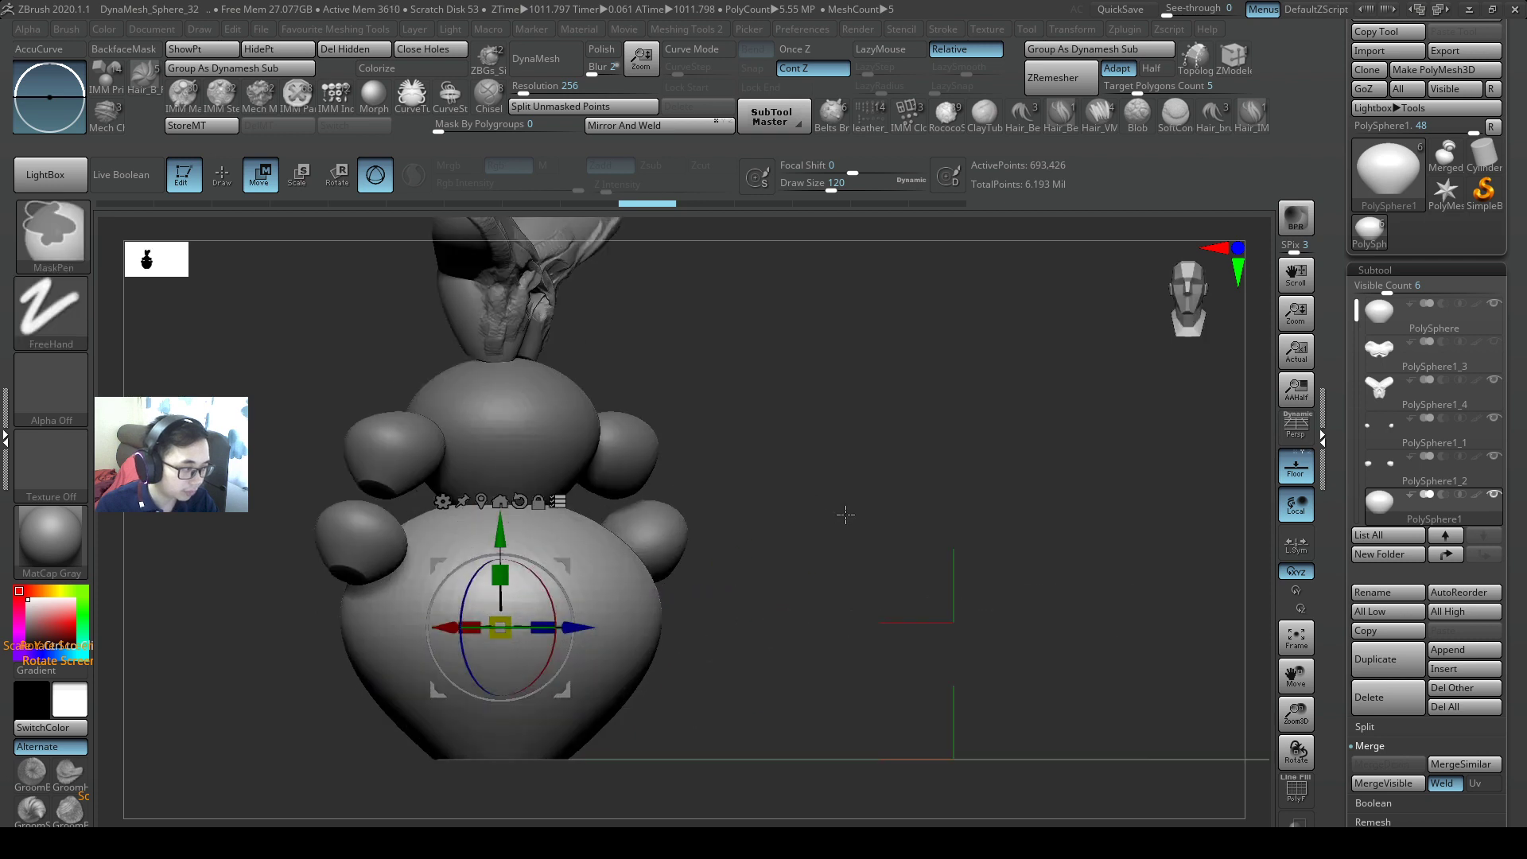
Select the horn piece and move it up and left, away from the head sphere
left_click(1431, 487)
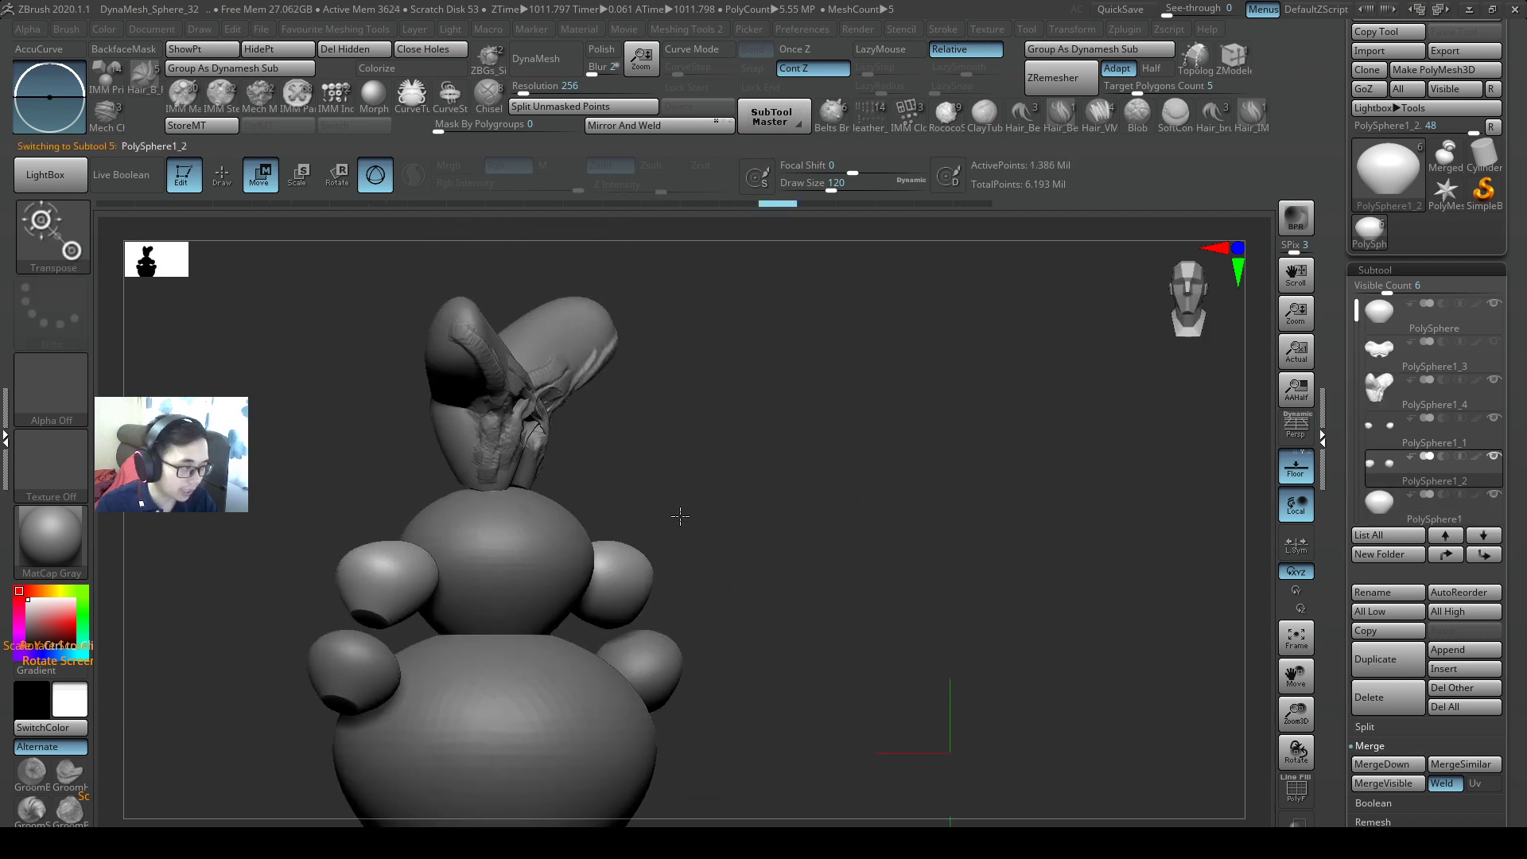
left_click(1431, 380)
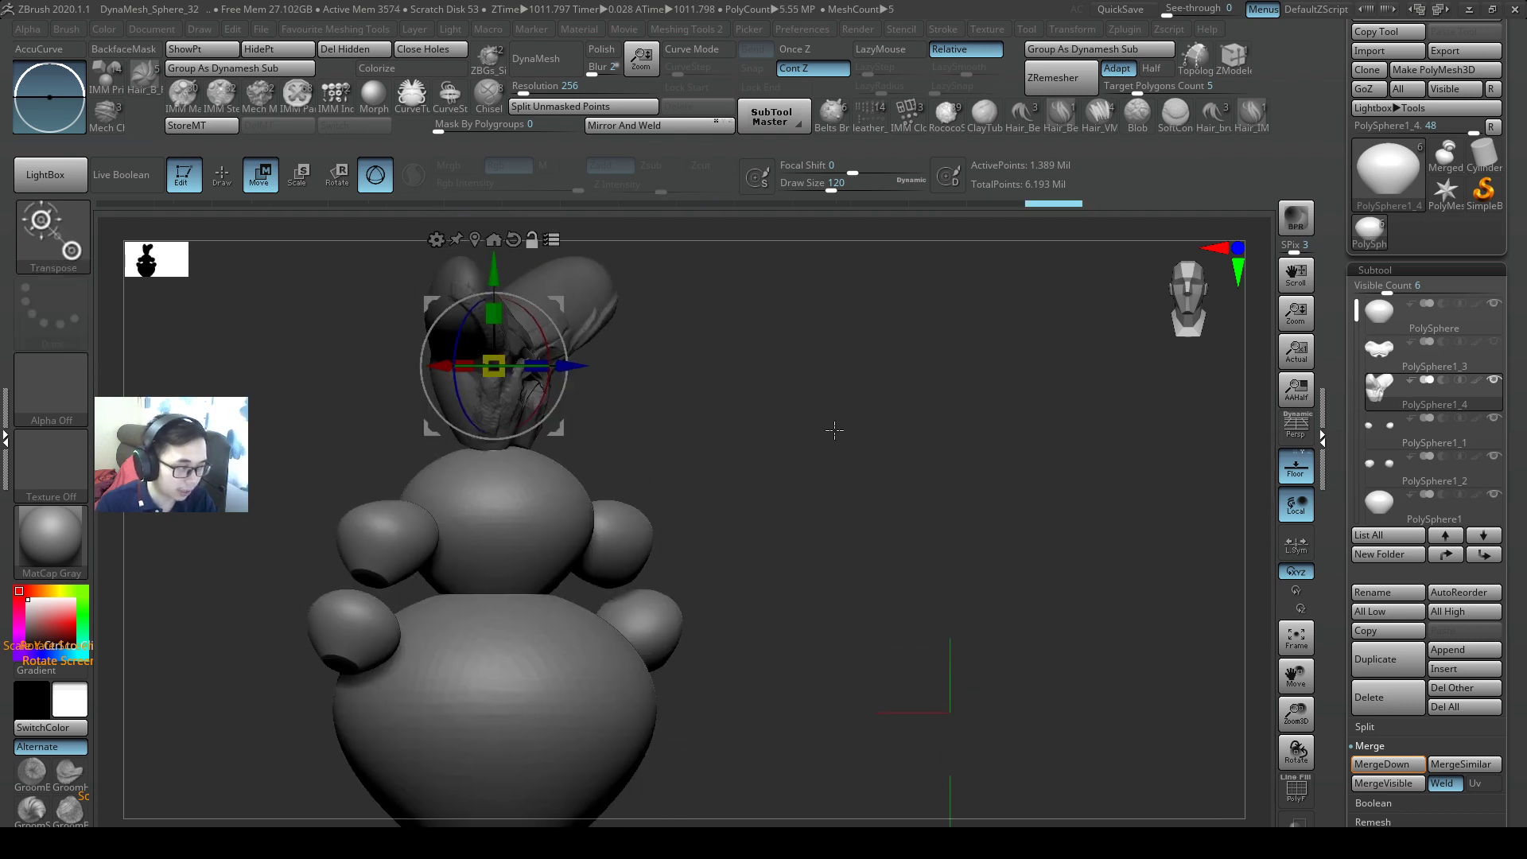
left_click(1432, 311)
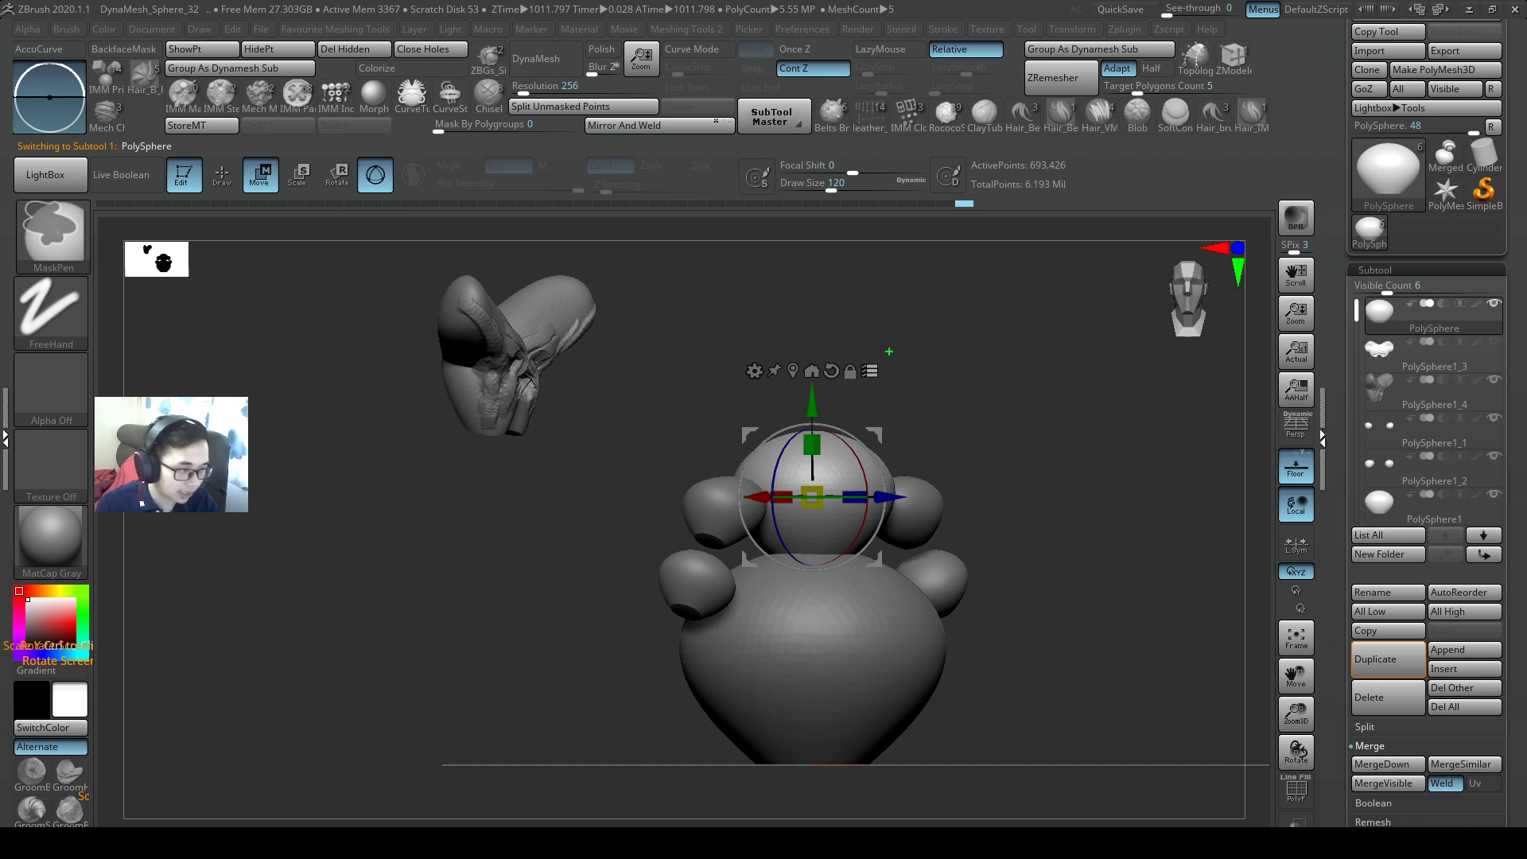
mouse_move(868, 372)
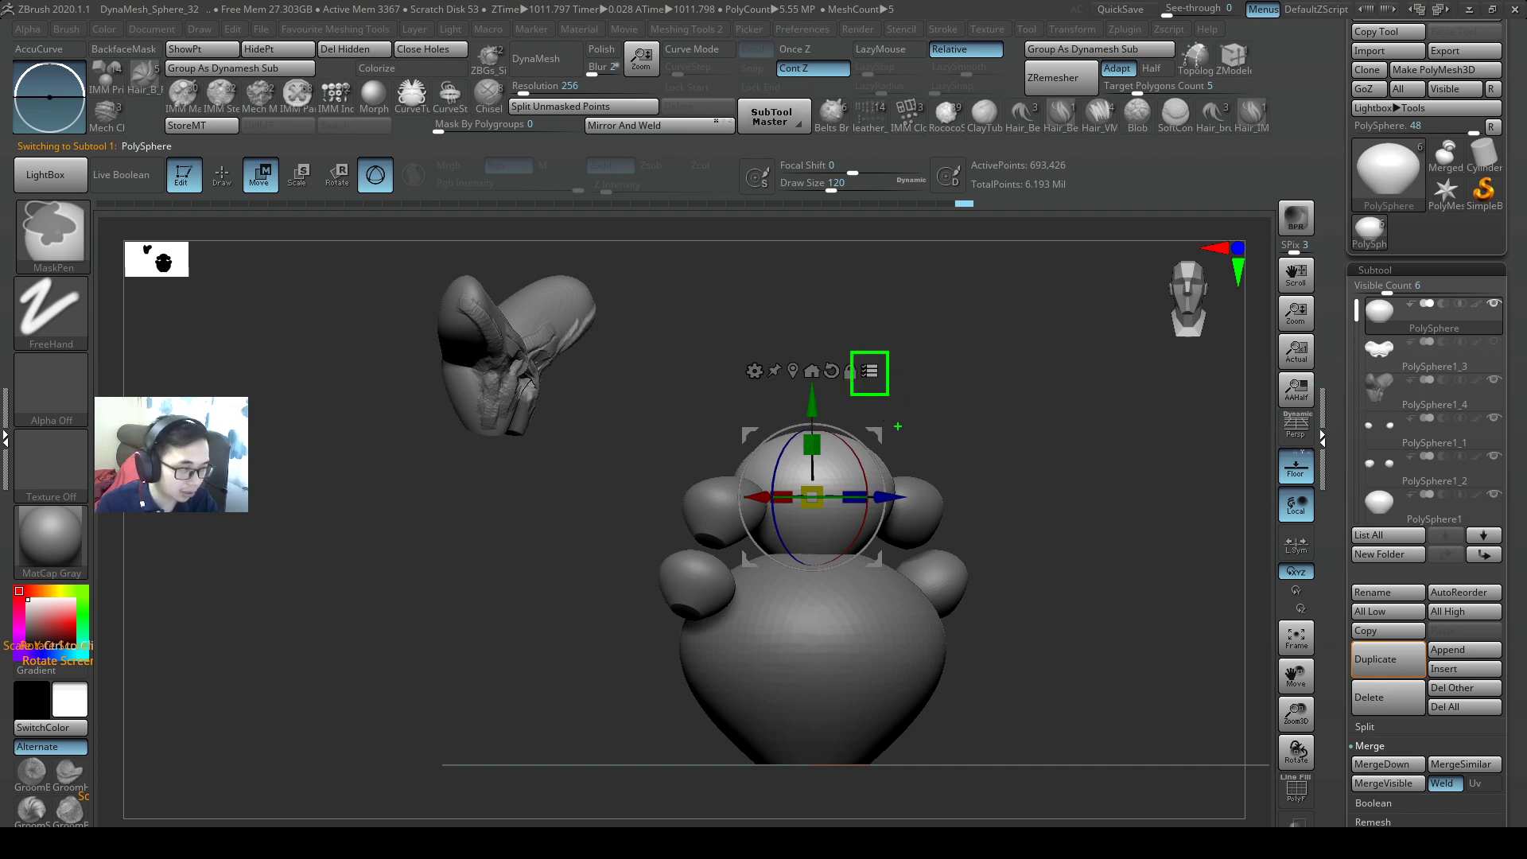